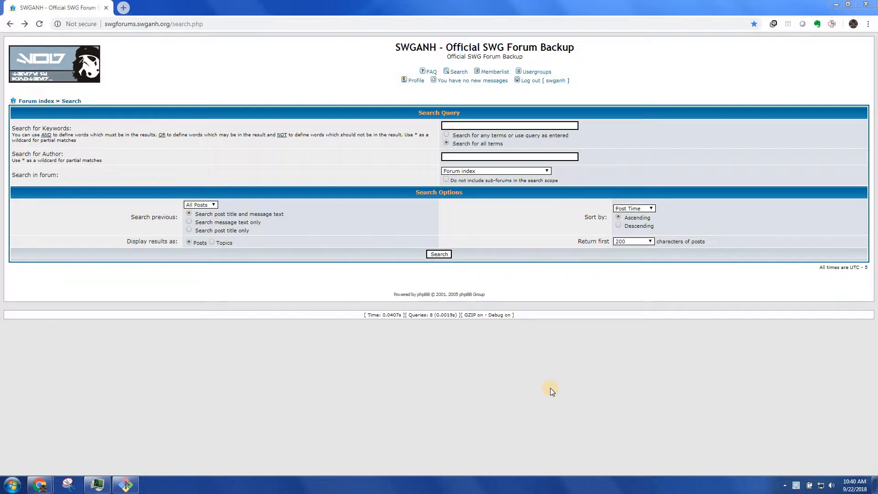
mouse_move(498, 238)
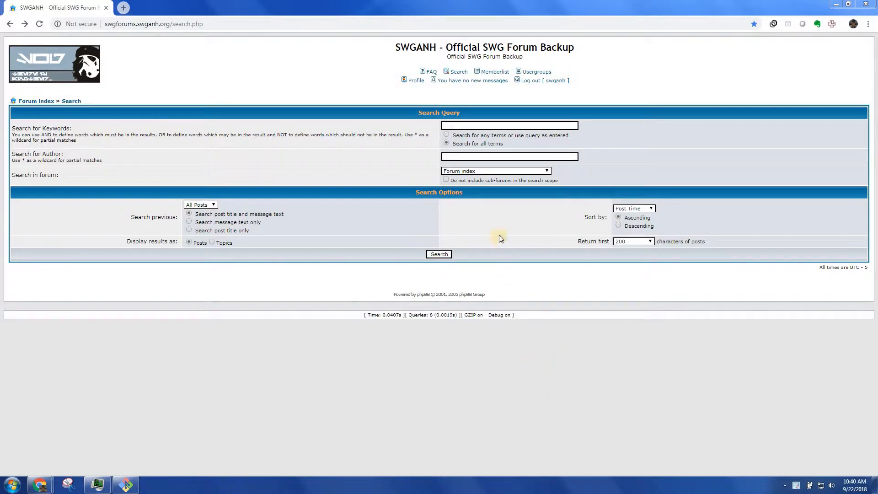
mouse_move(541, 102)
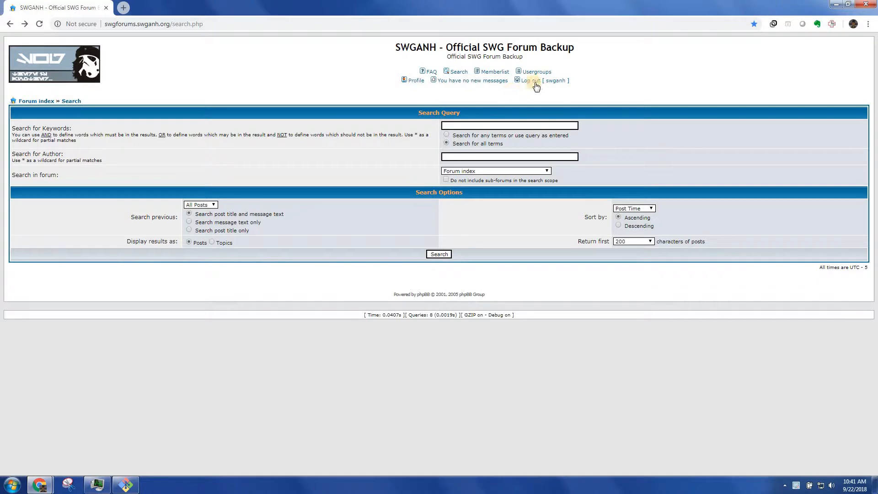
Log out, then log back in with the saved credentials and scroll the forum index.
click(526, 80)
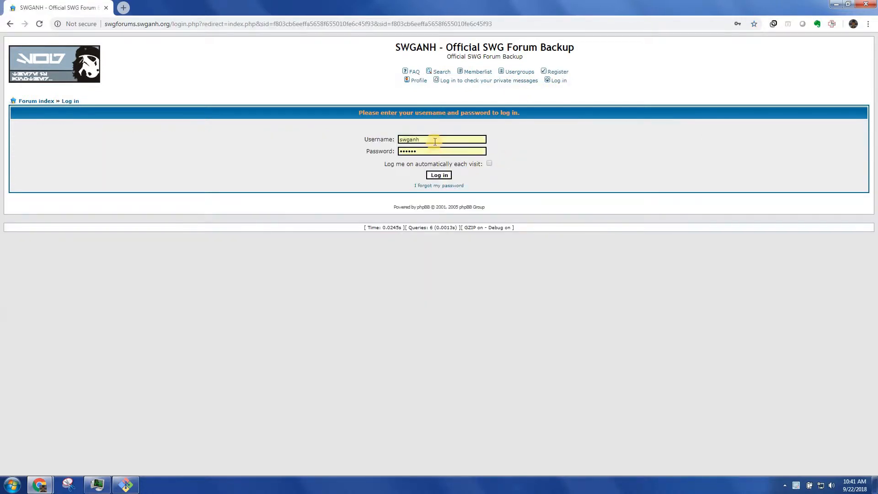
click(442, 139)
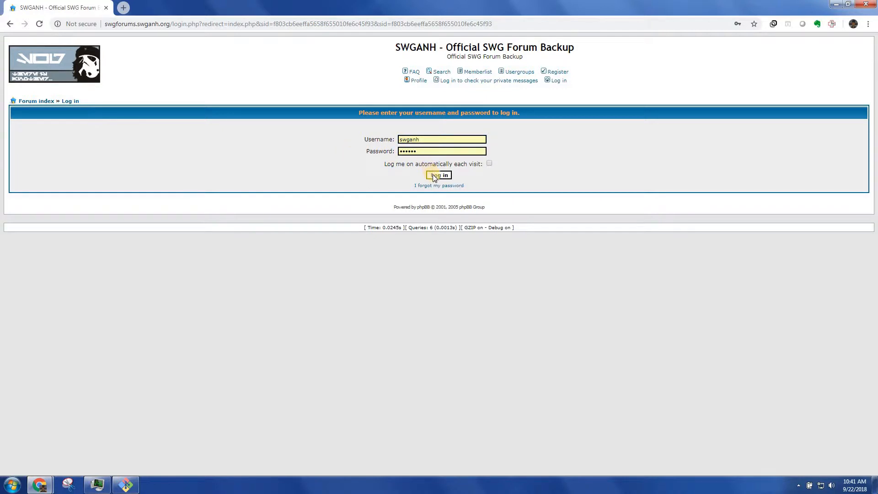
click(439, 175)
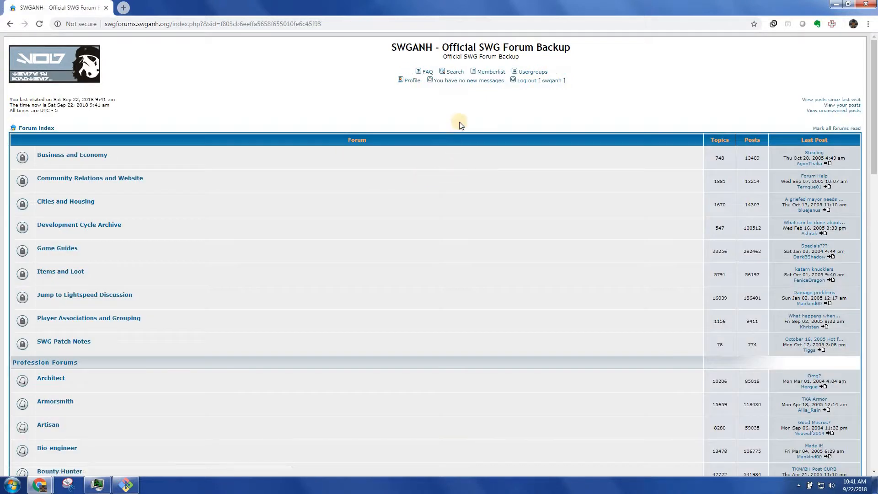
scroll(up, 3)
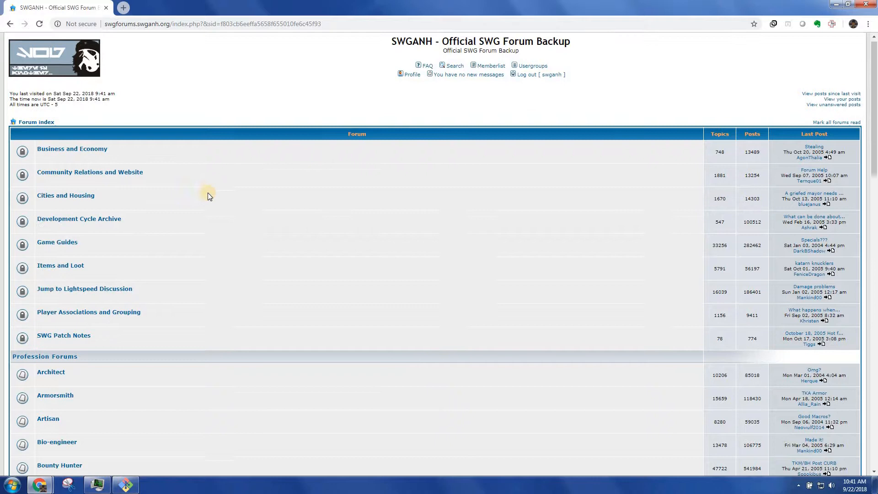
scroll(down, 3)
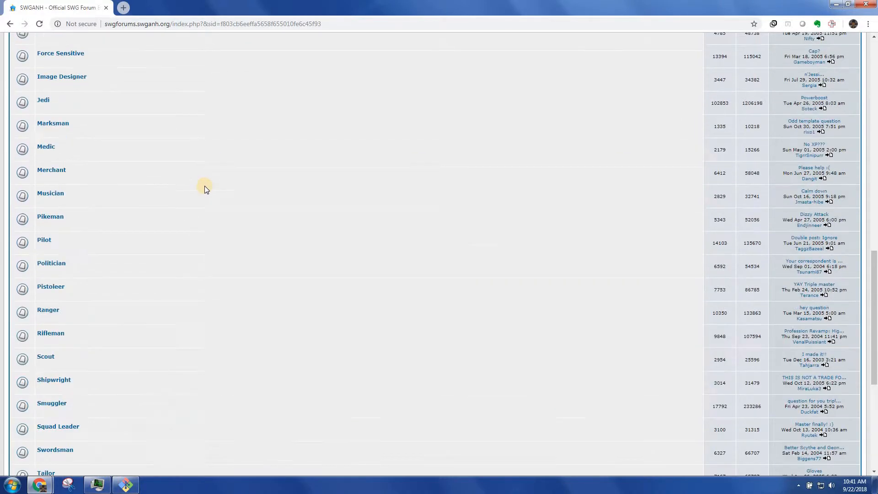
scroll(up, 3)
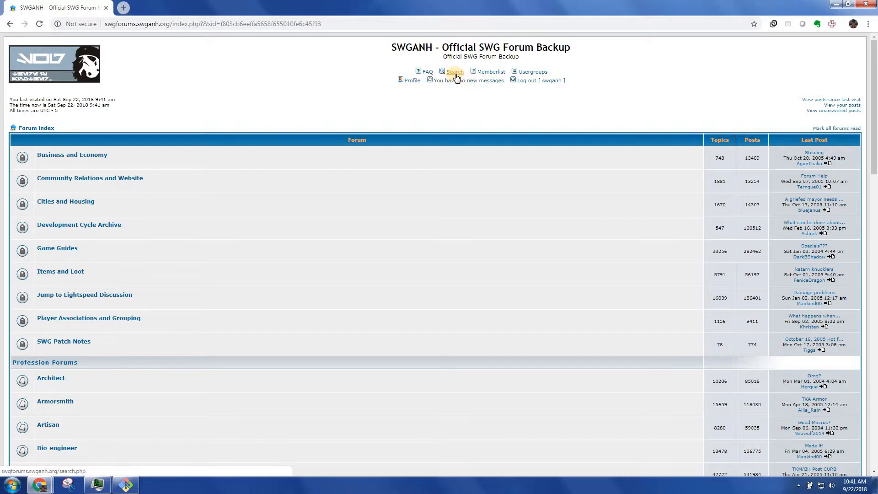
Open the forum search form and select 'Search for all terms' for keyword matching.
click(454, 72)
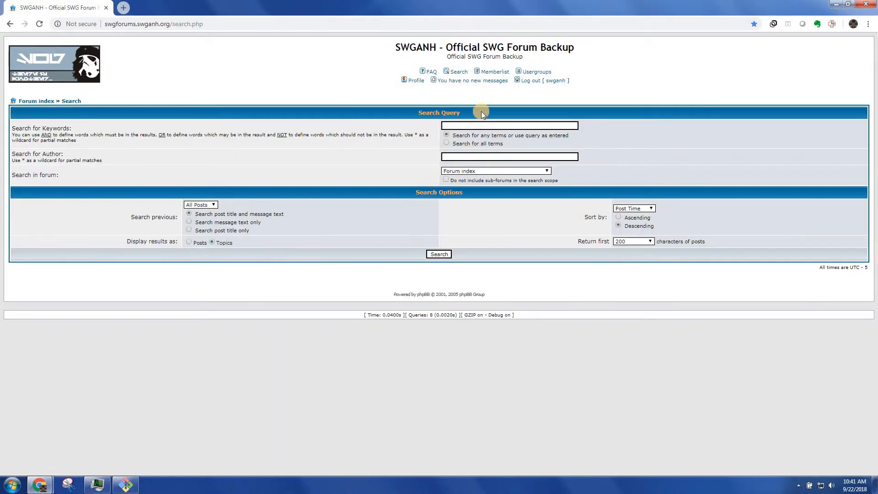
click(509, 125)
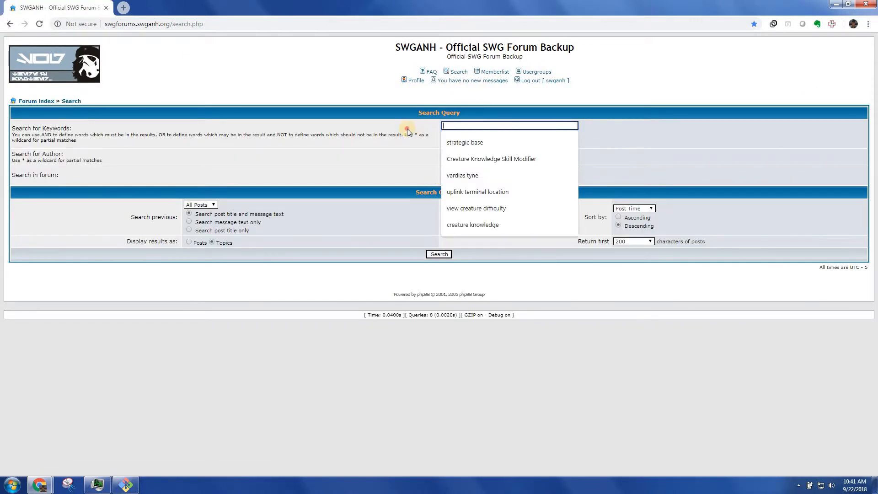
click(509, 126)
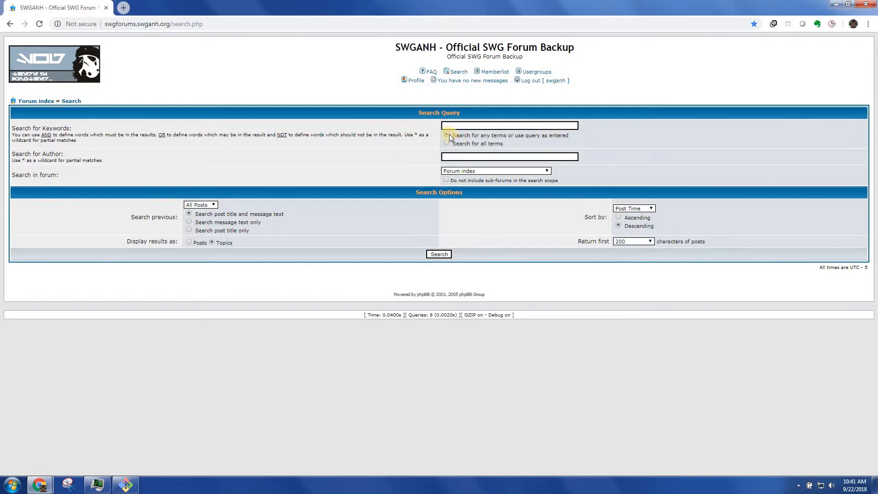
click(446, 135)
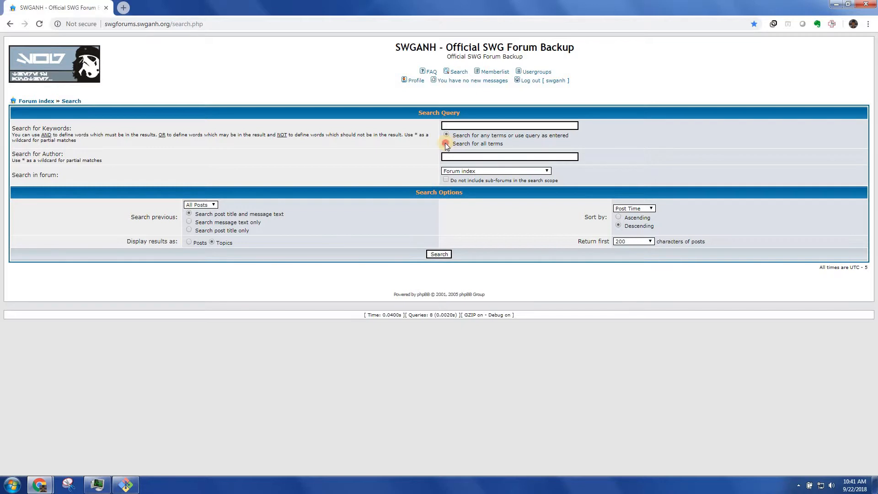
click(446, 144)
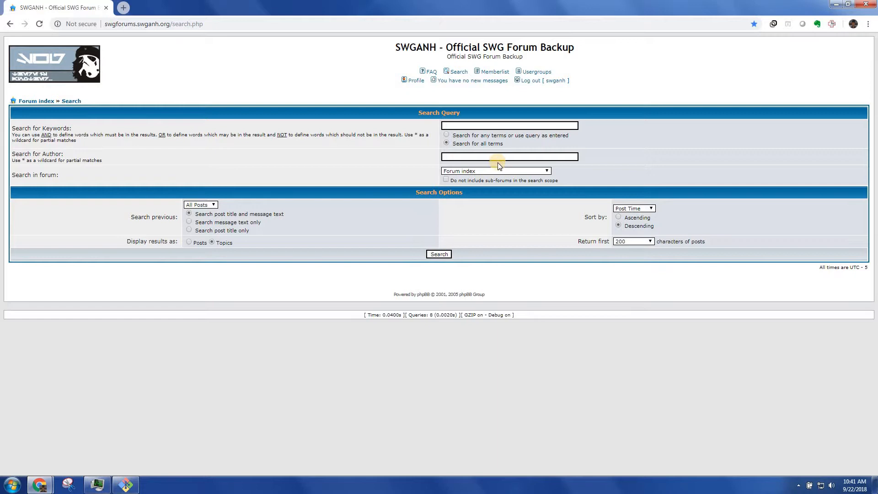
click(494, 170)
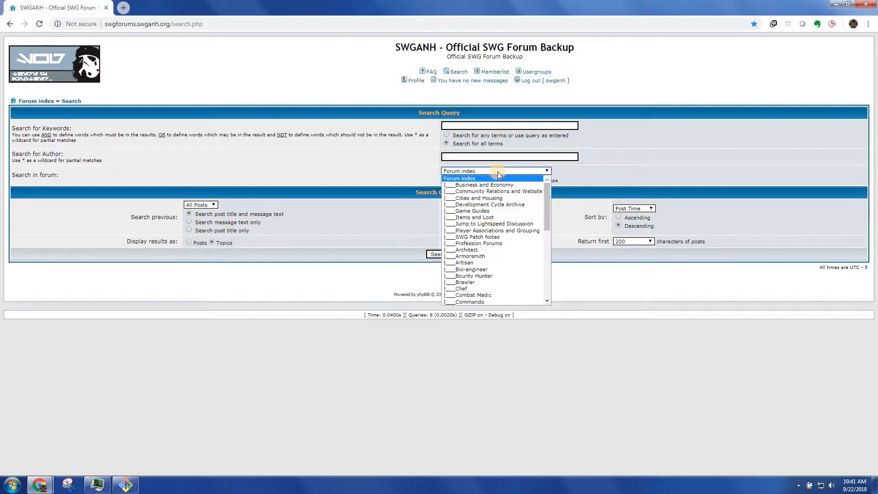
mouse_move(493, 191)
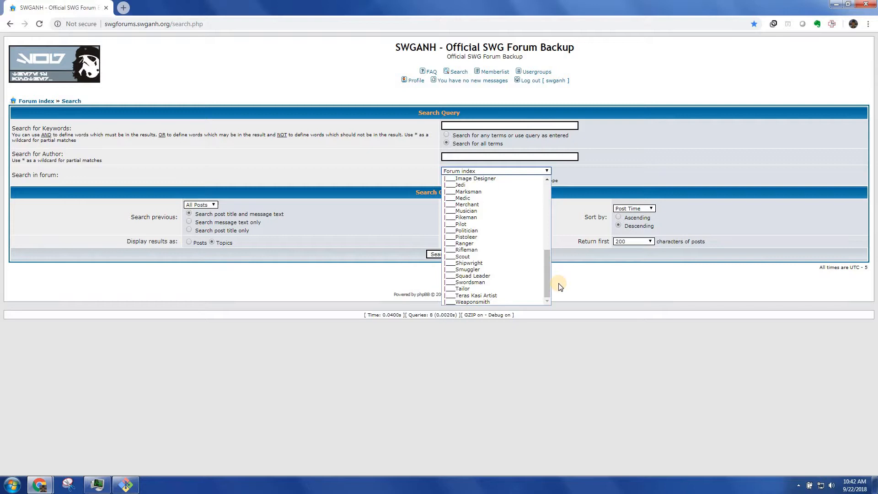
click(364, 166)
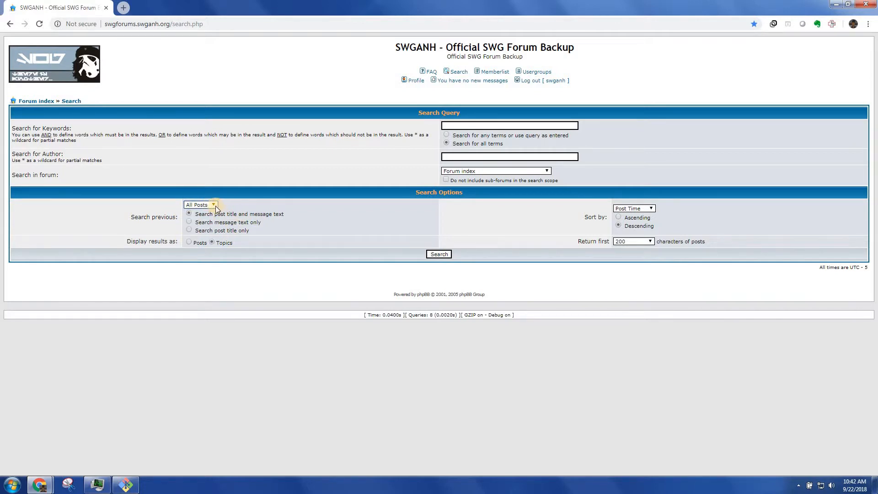
Keep 'Search previous' at All Posts and display results as Posts.
click(201, 204)
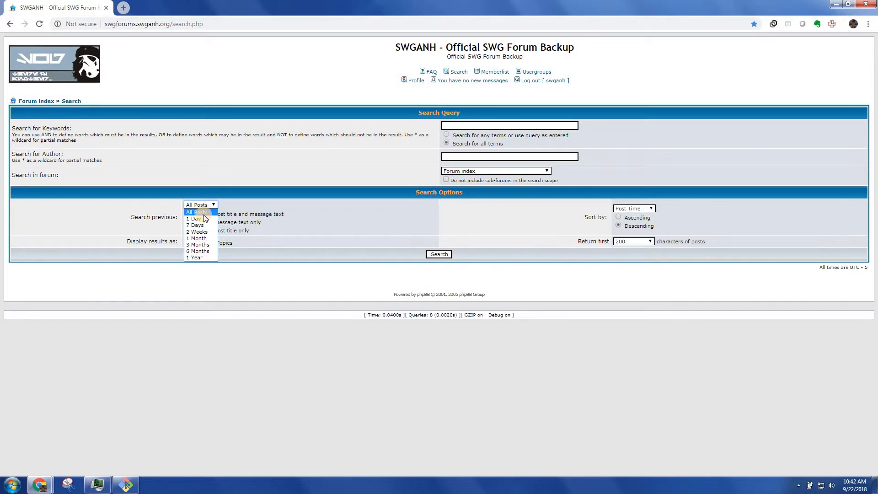
click(200, 205)
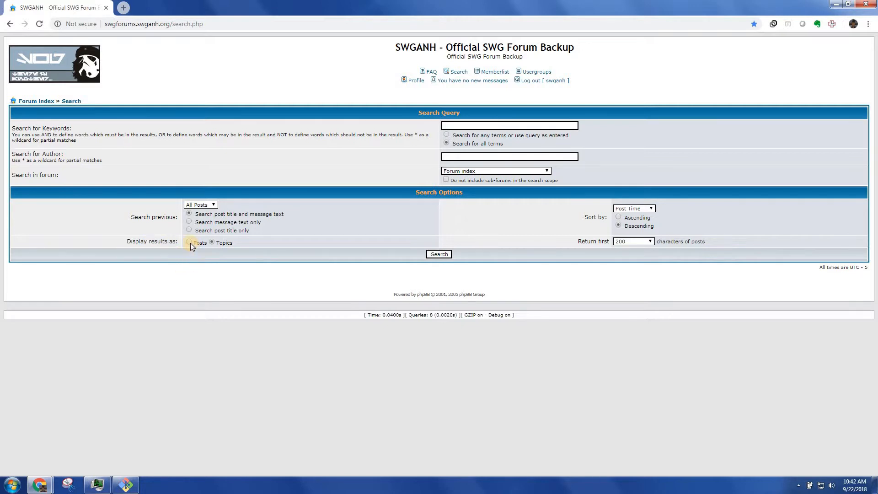
click(212, 243)
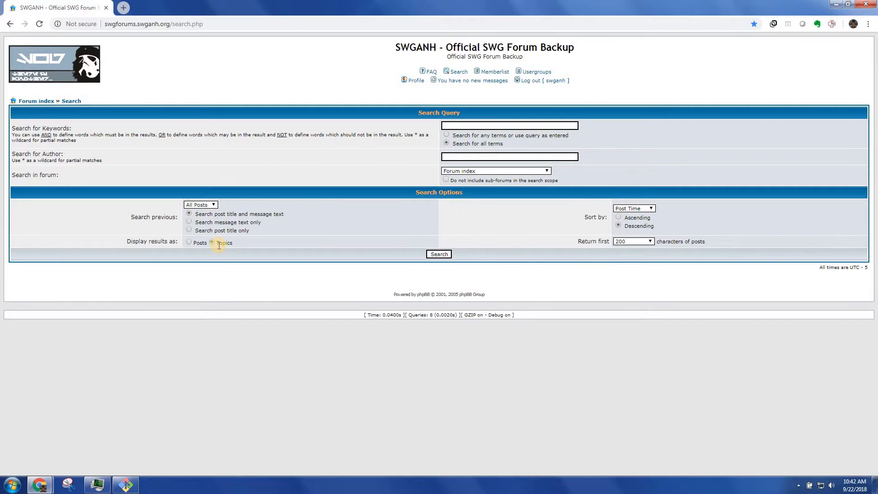
click(212, 242)
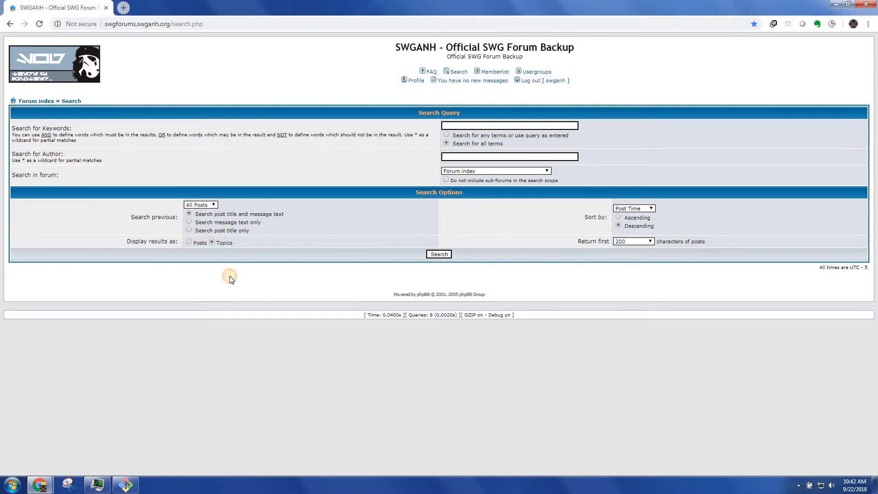
click(189, 242)
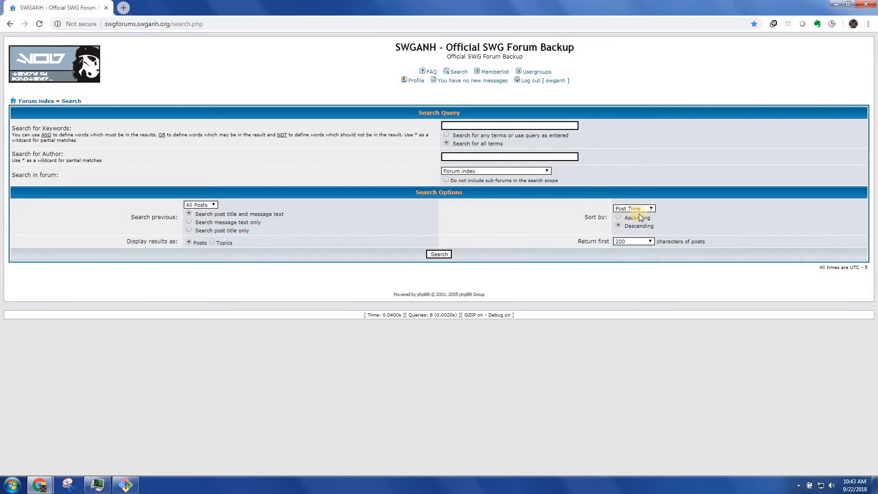
click(633, 208)
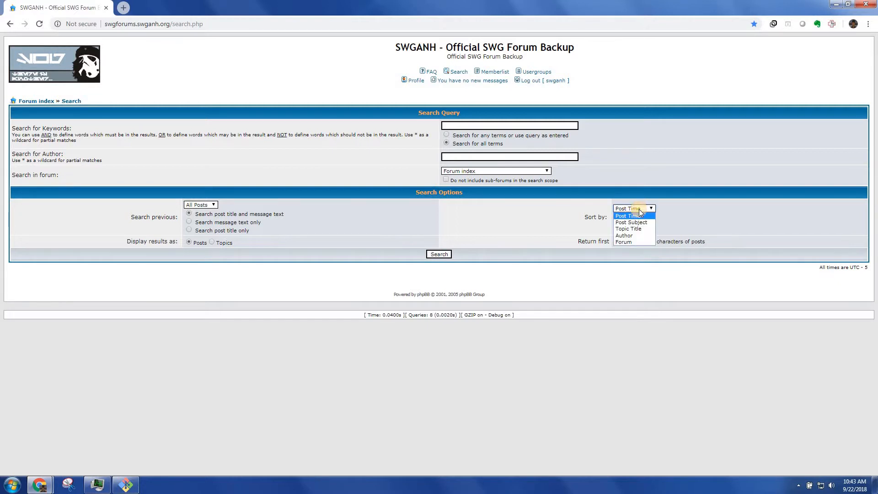
click(630, 216)
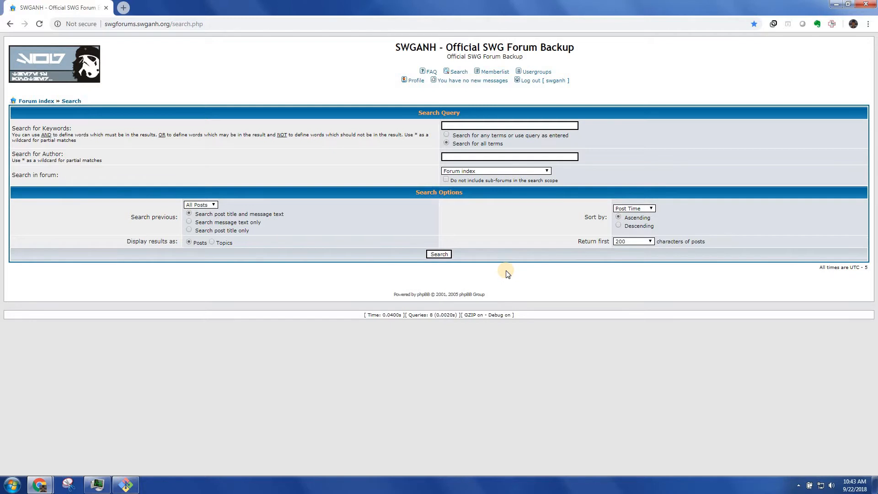
mouse_move(509, 224)
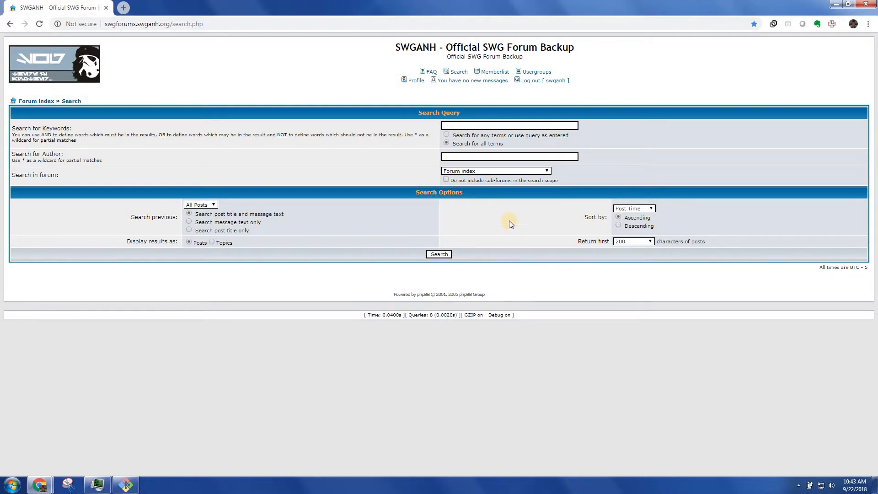
Enter keywords 'creature knowledge' from autocomplete and limit the search to Creature Handler.
click(508, 125)
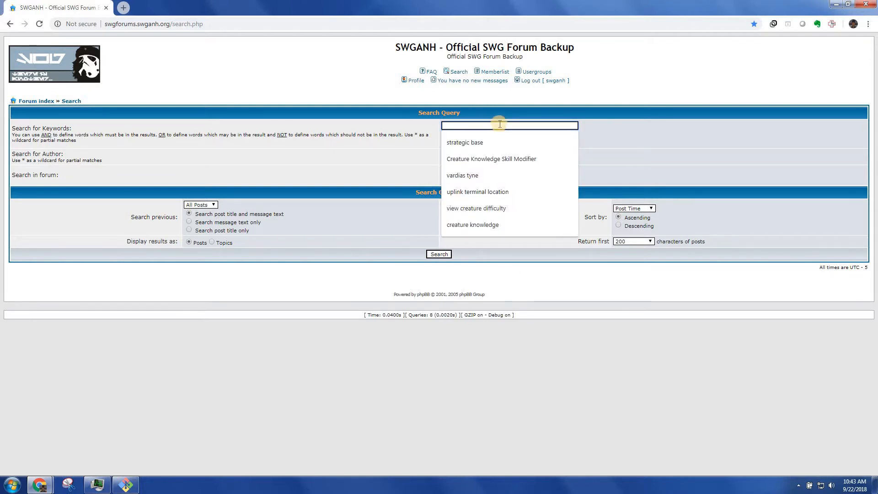
click(477, 192)
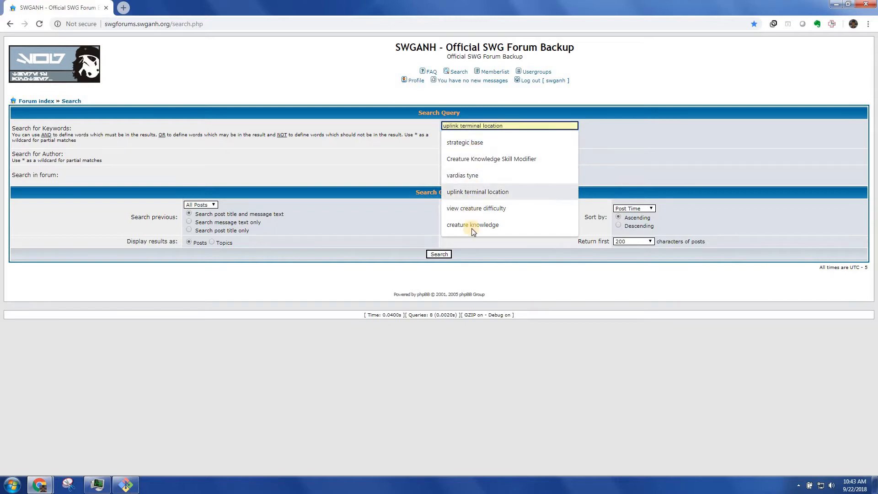
click(472, 224)
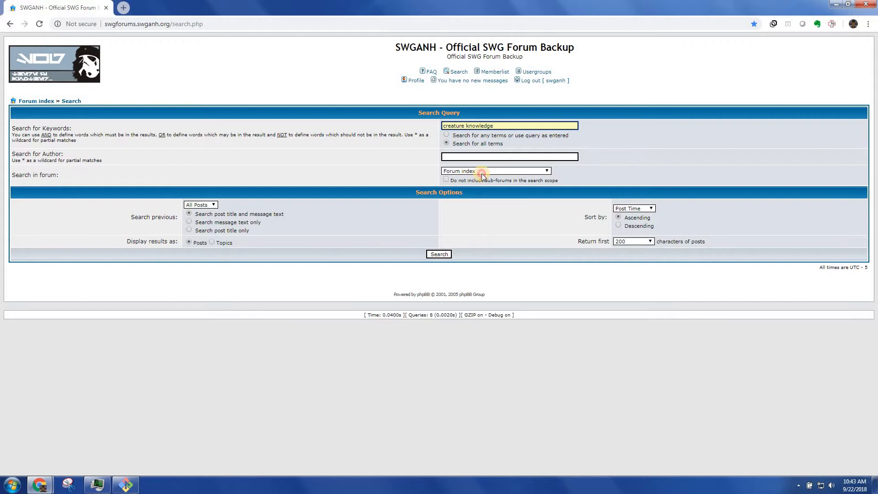
click(493, 170)
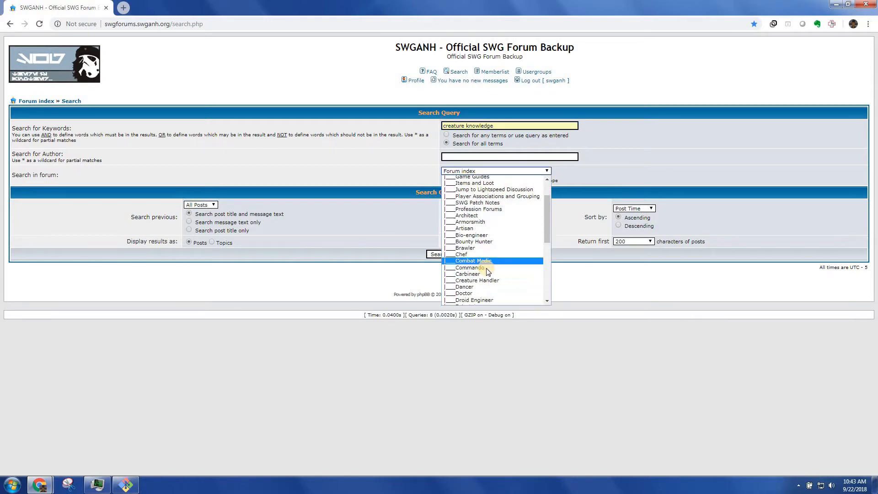
click(471, 280)
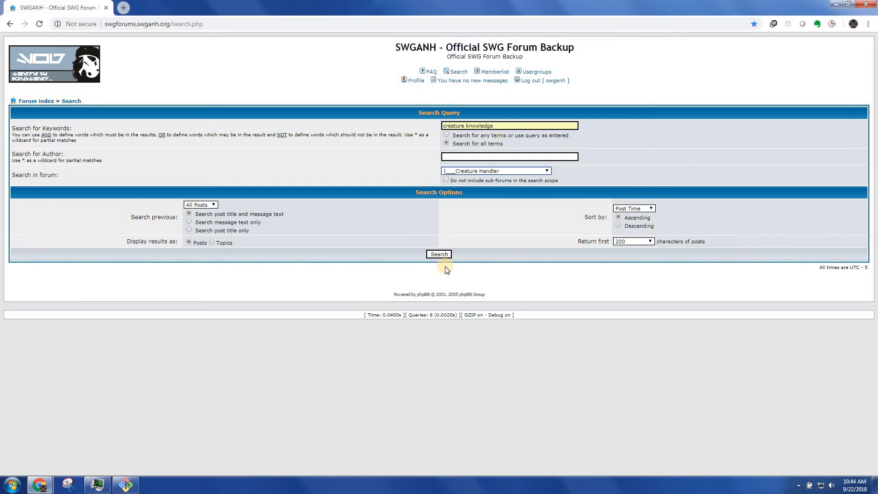
Submit the search to list 688 matching Creature Handler posts across 46 pages.
click(439, 253)
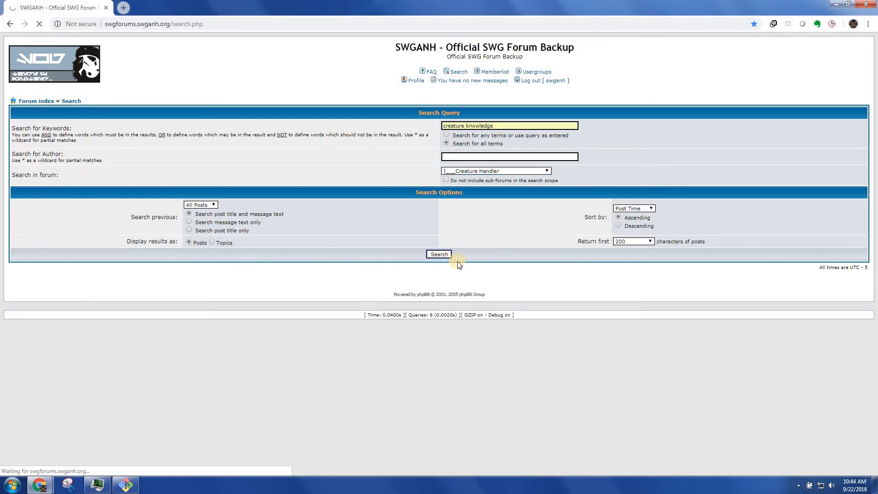
mouse_move(442, 244)
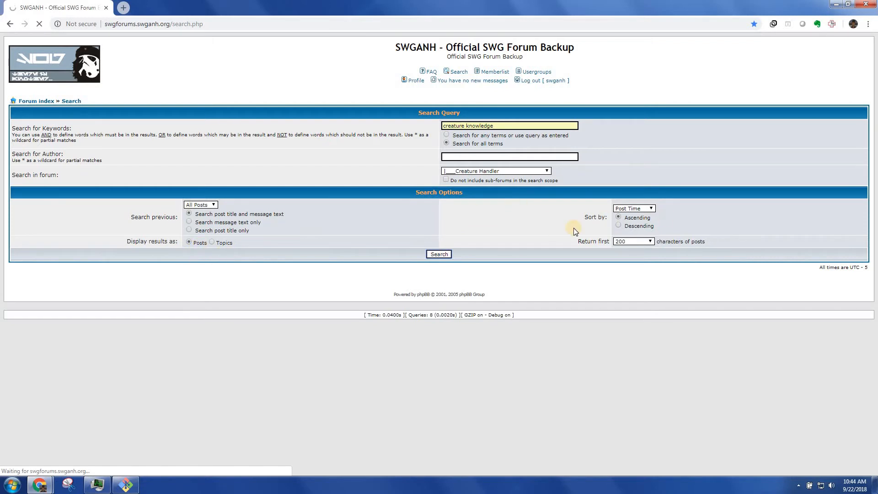
mouse_move(364, 212)
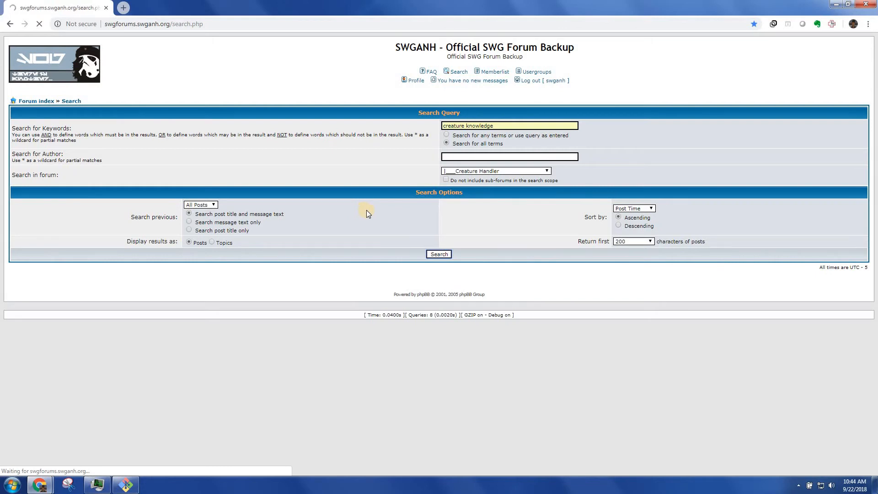
click(438, 254)
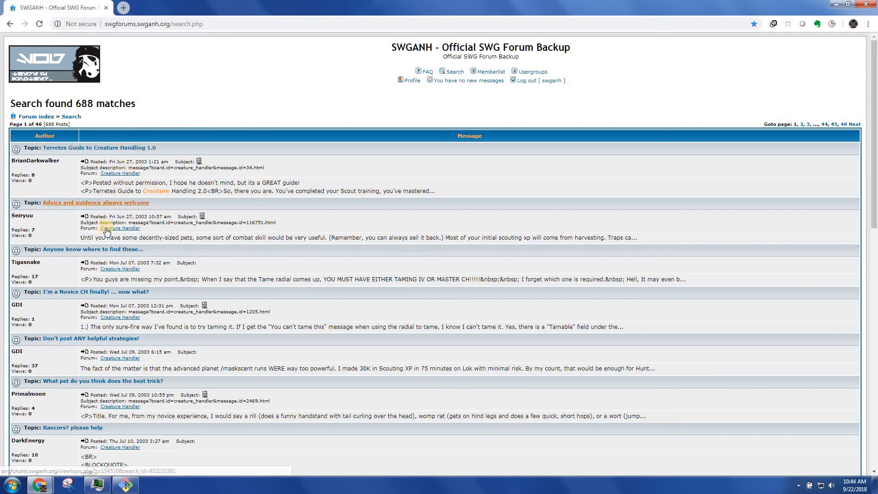
Find 'knowledge' on the results page, highlighting the first of four matches.
scroll(down, 3)
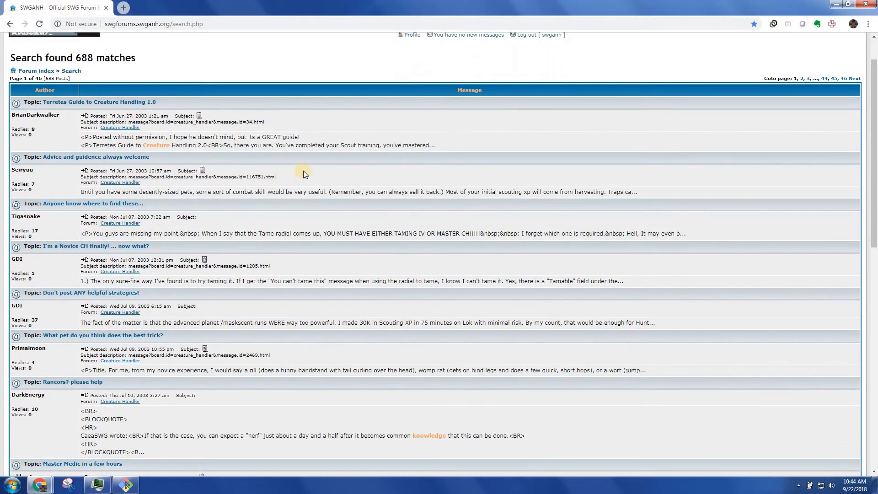
text(stuck)
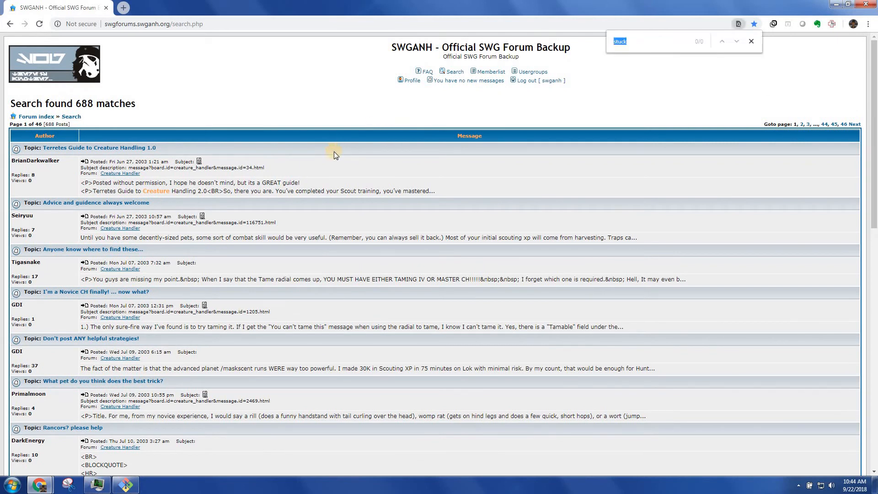
text(creature)
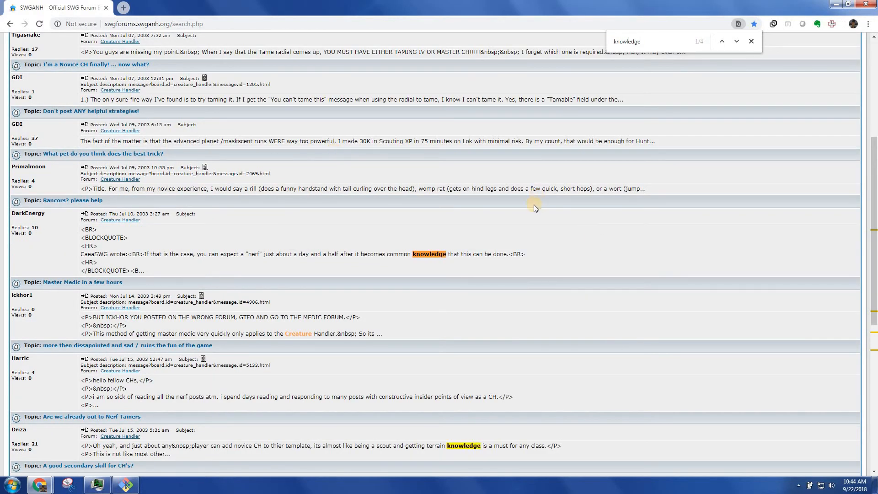
Advance the find bar from match 1/4 to the last match, 4/4.
click(736, 41)
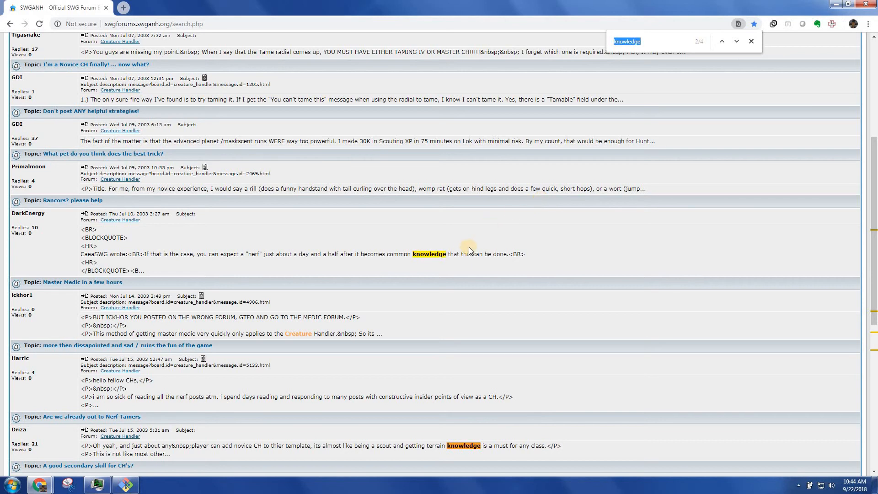
mouse_move(476, 341)
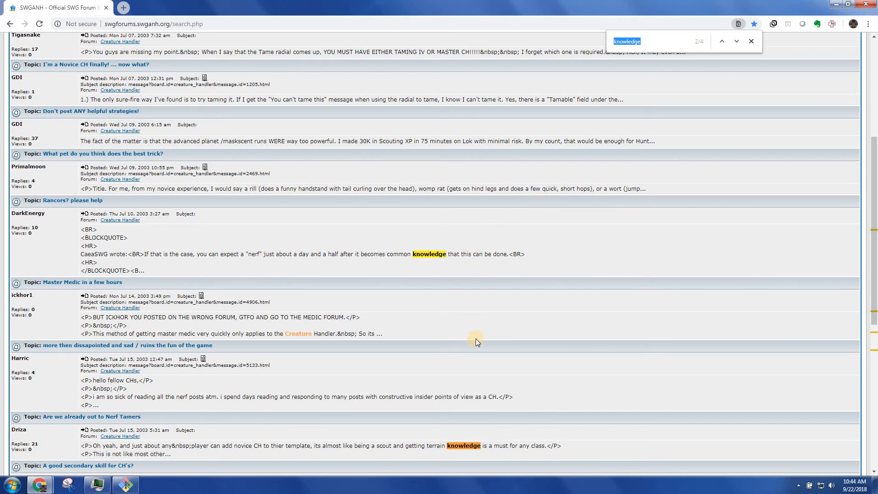
click(735, 41)
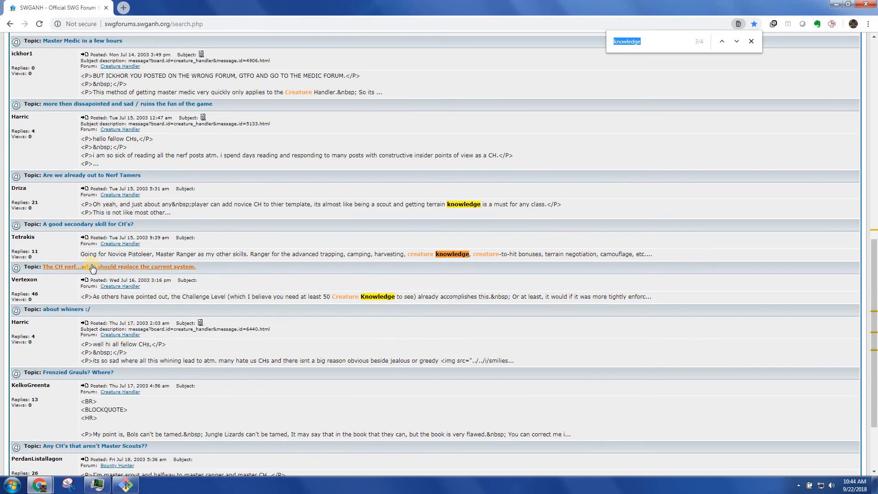
mouse_move(236, 252)
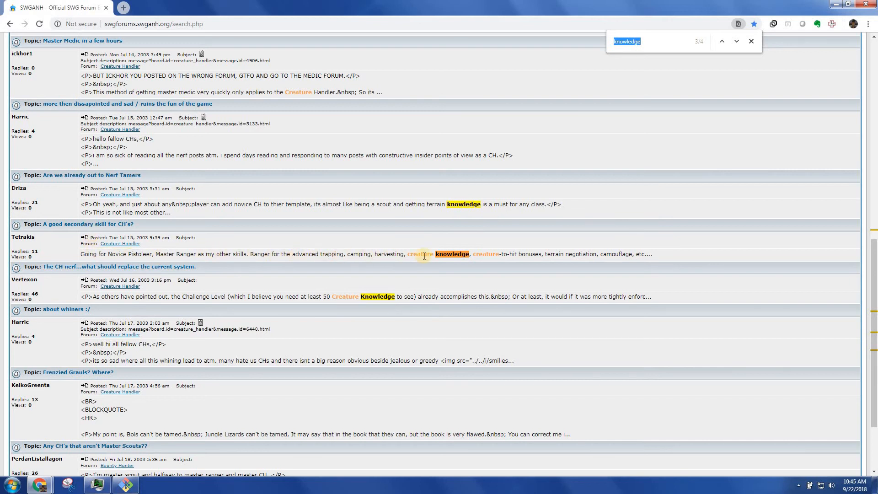
mouse_move(232, 297)
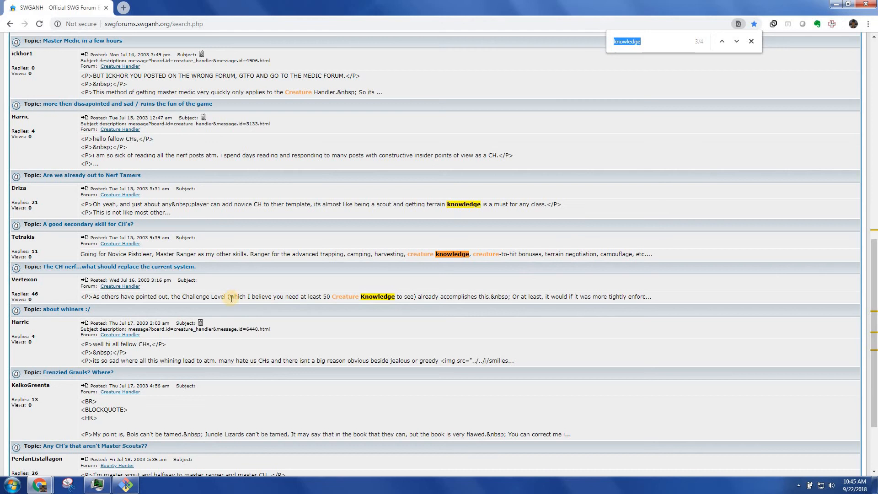
mouse_move(391, 299)
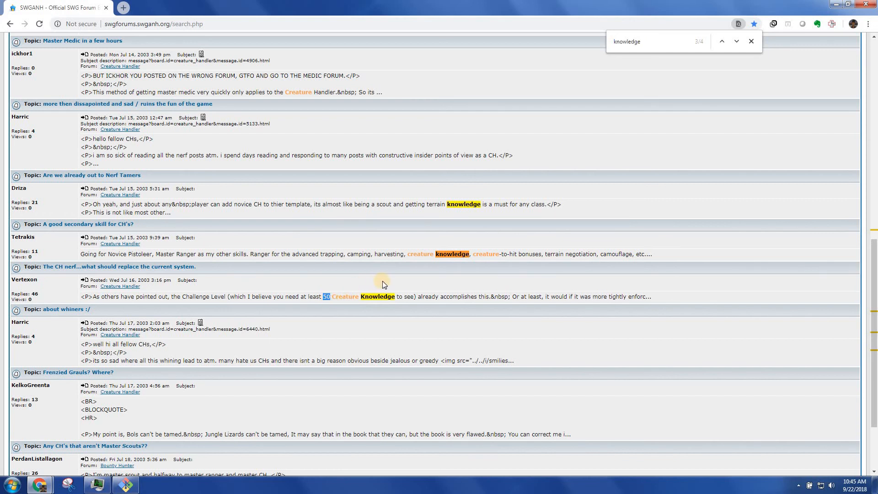
click(721, 41)
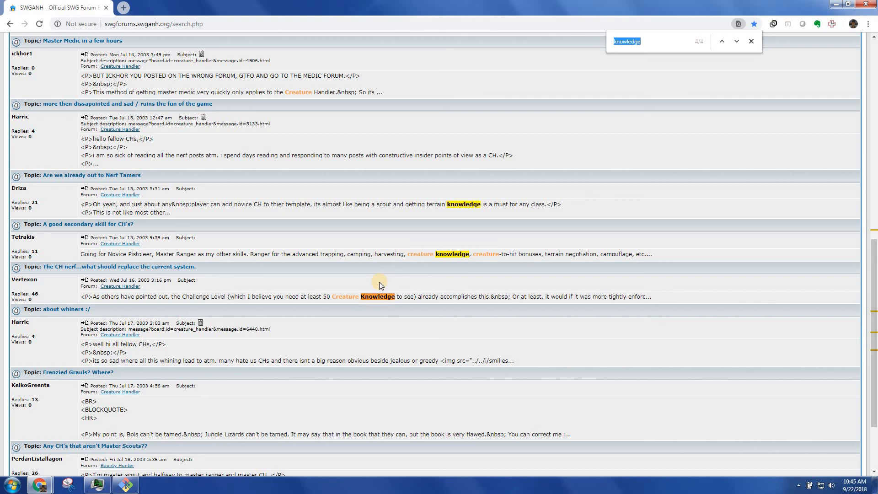